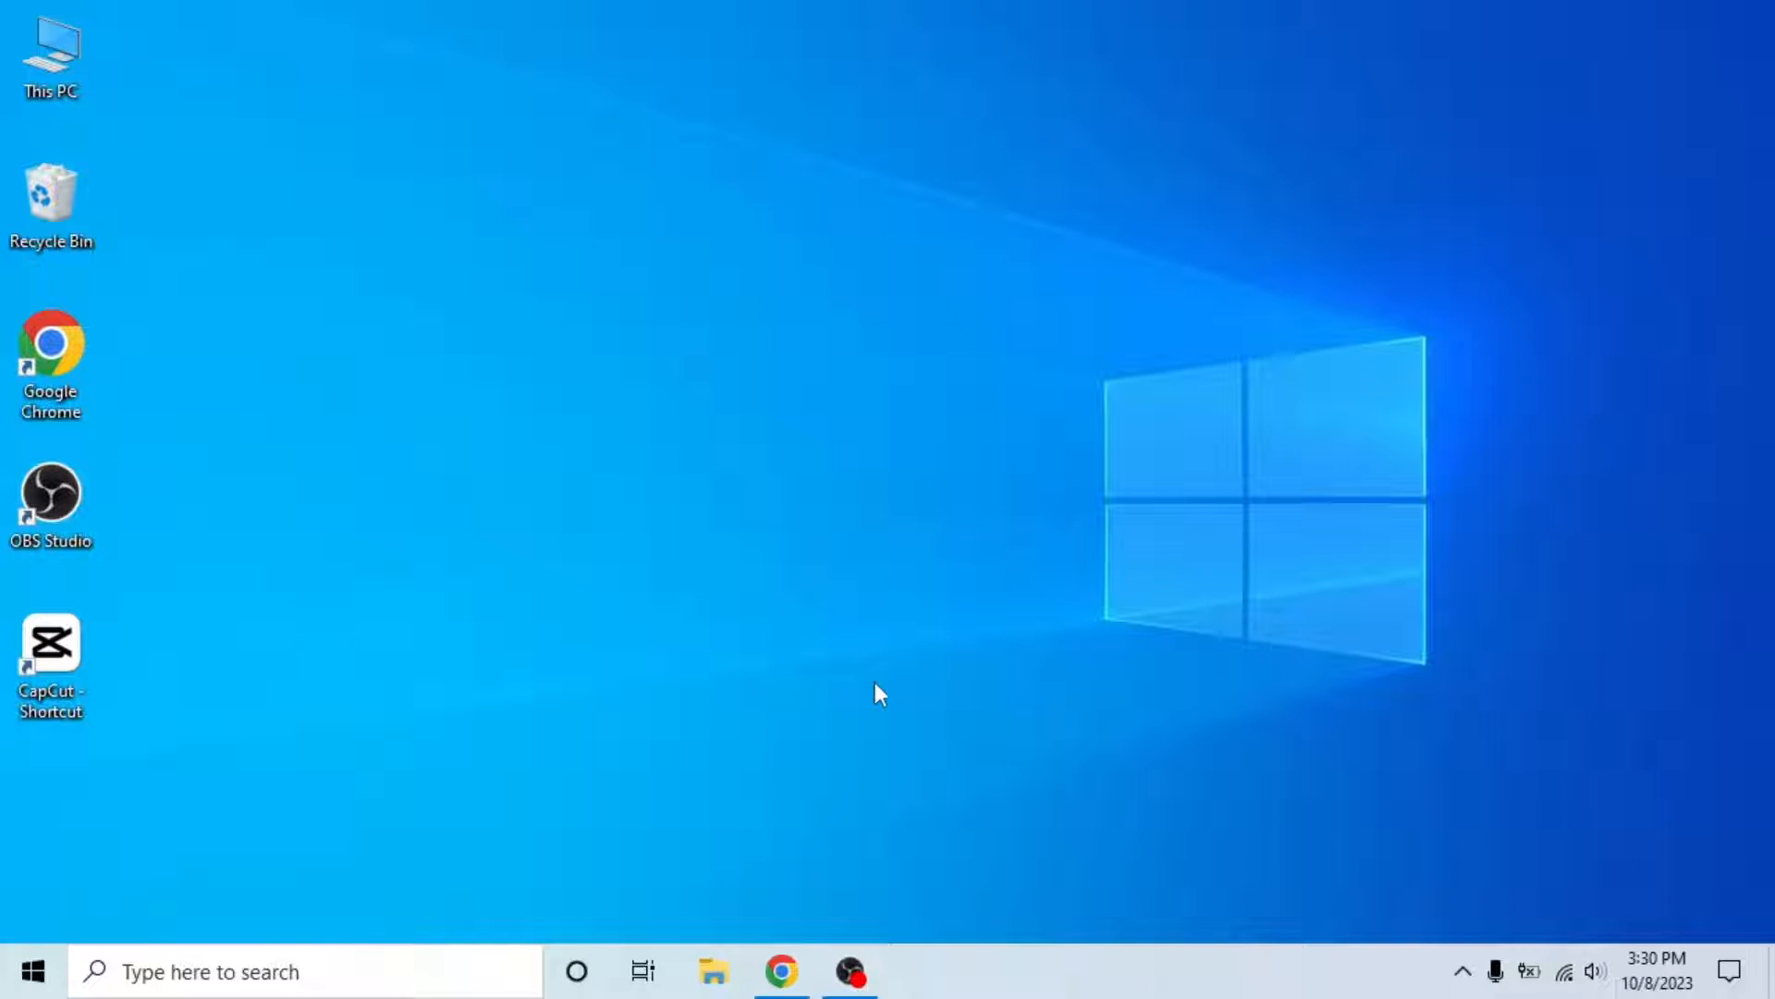
mouse_move(848, 691)
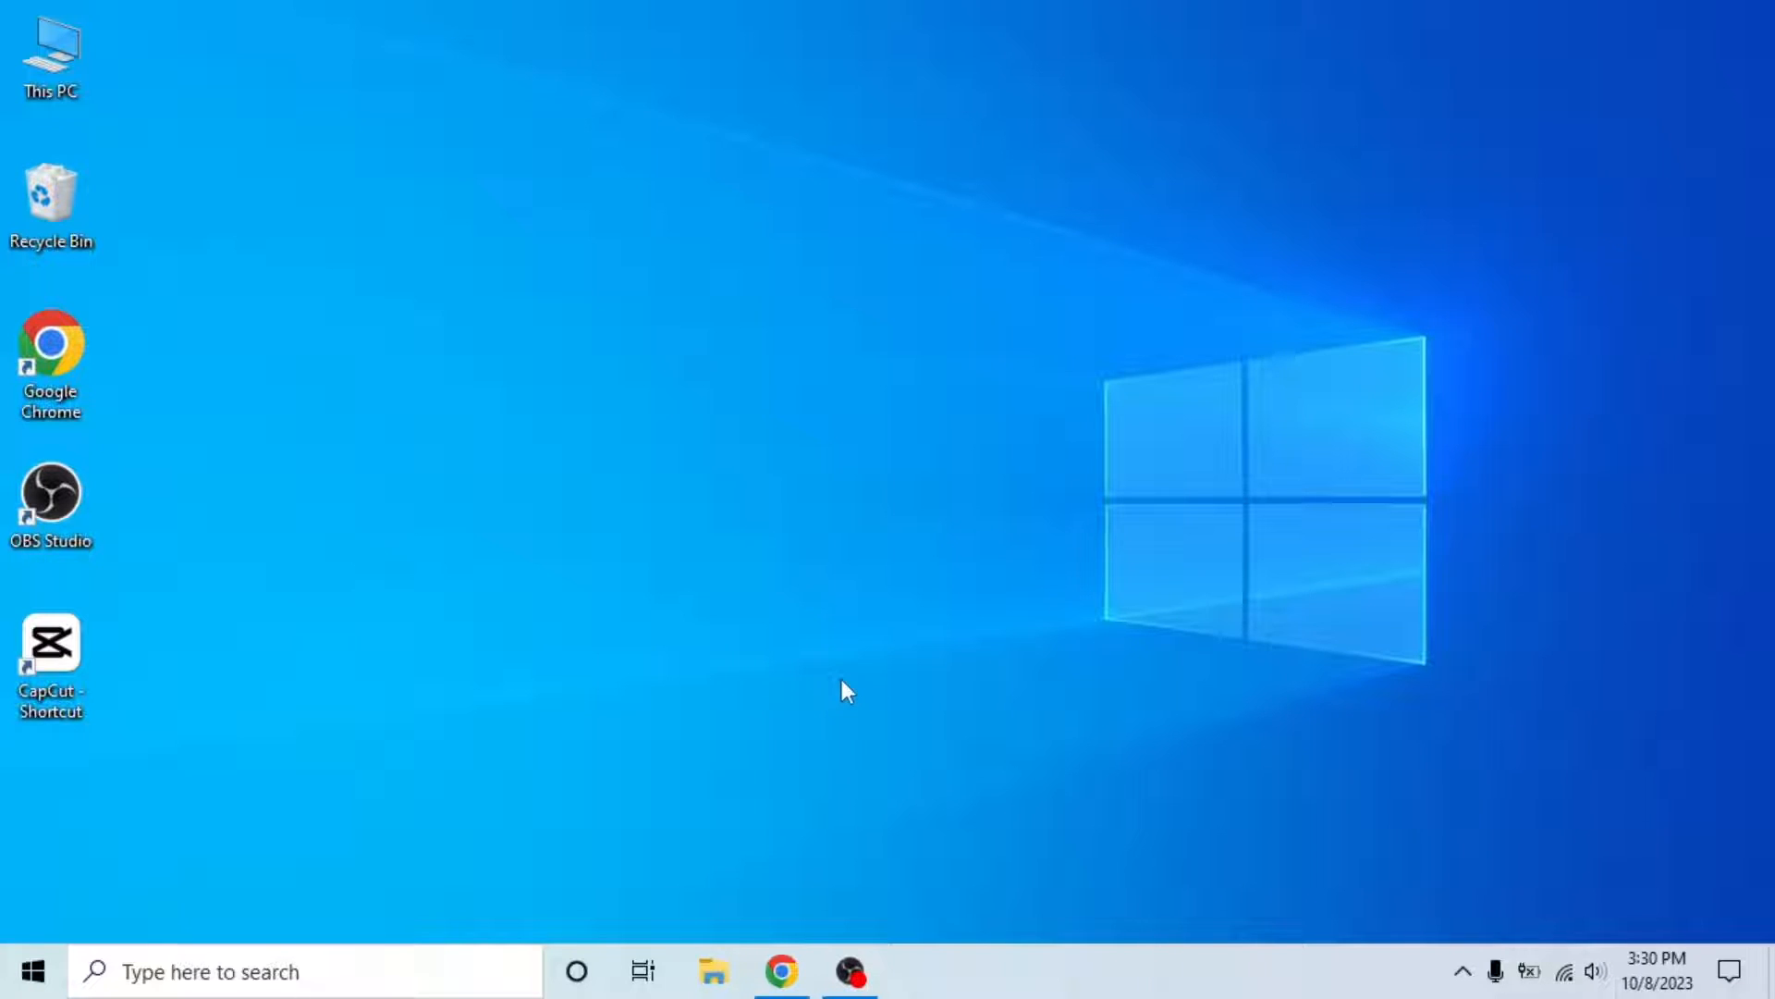
Launch Chrome from the taskbar to reach the signed-in LinkedIn feed
click(780, 970)
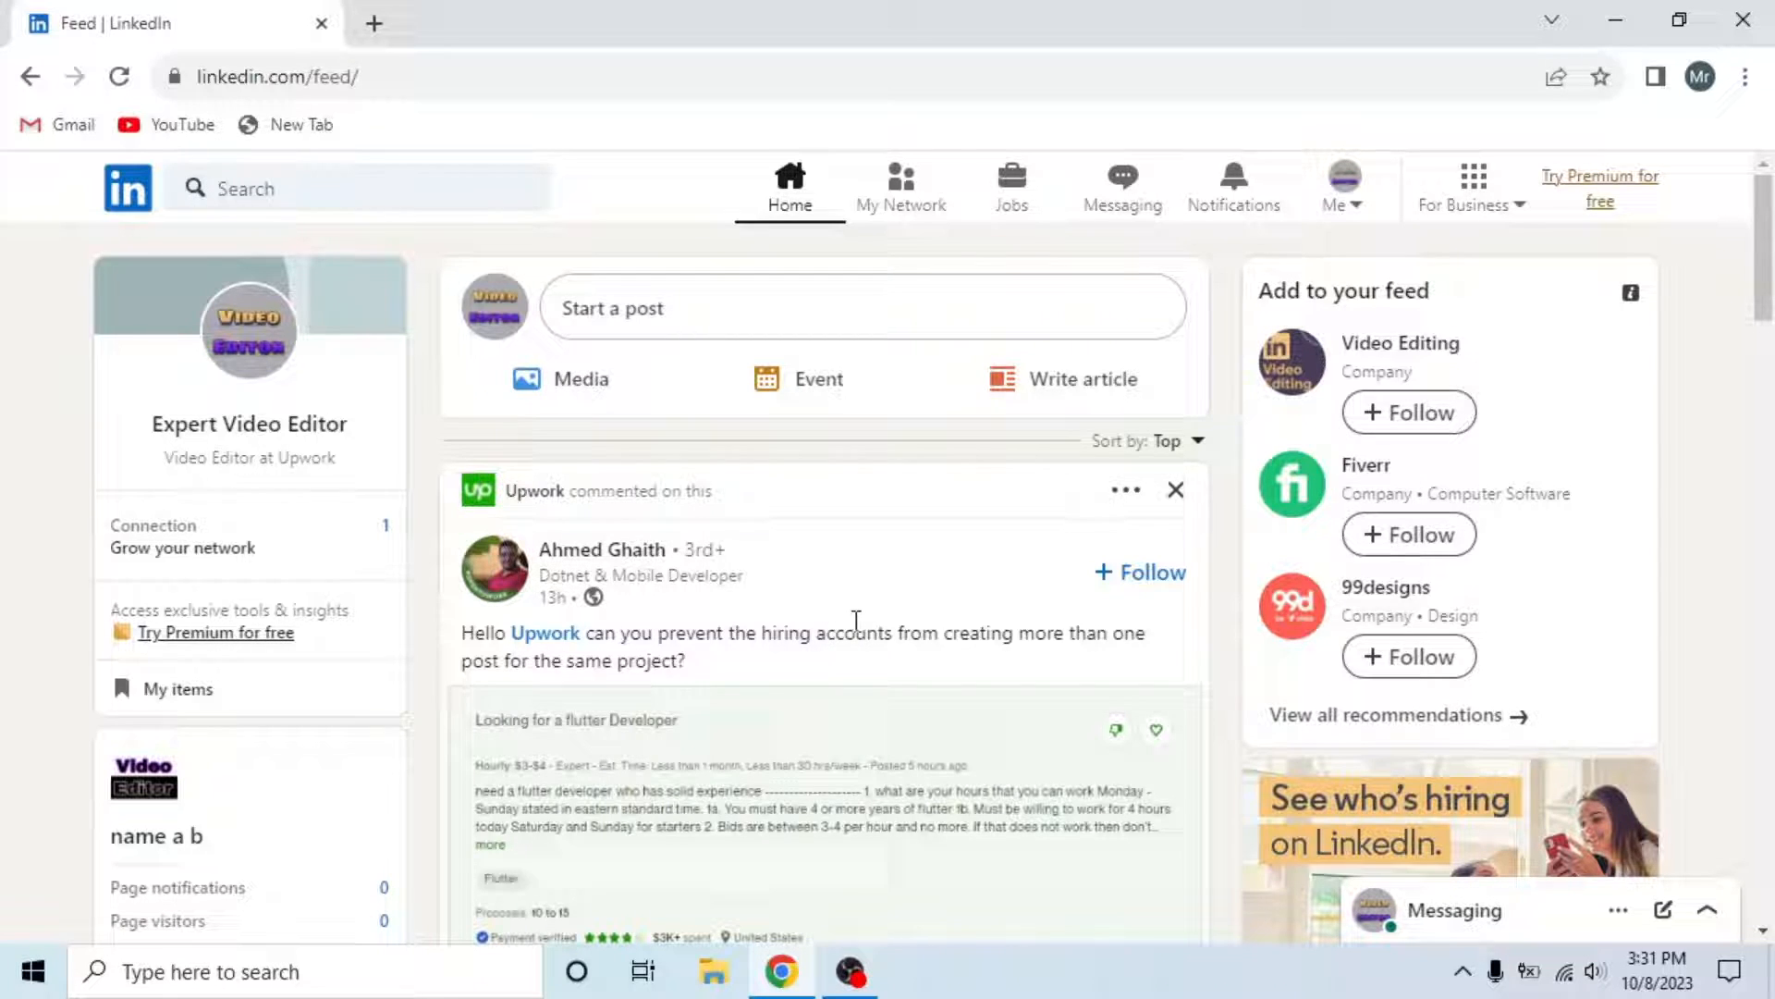
mouse_move(1220, 337)
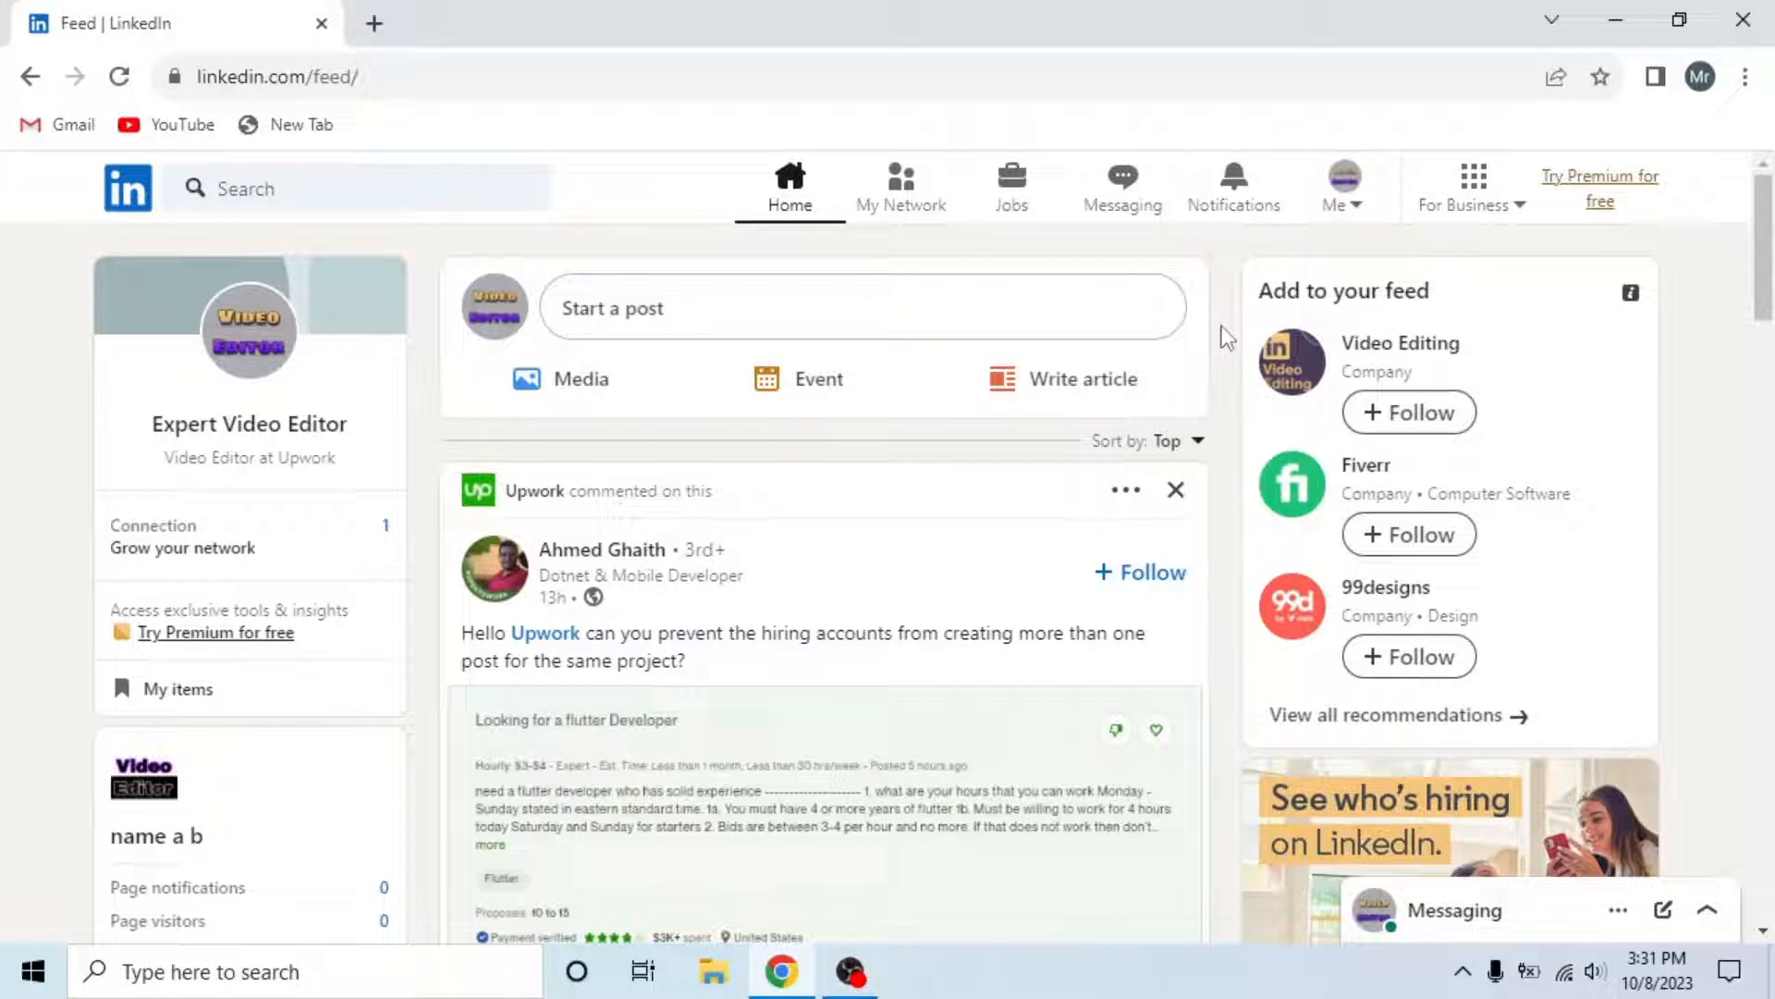
mouse_move(1343, 183)
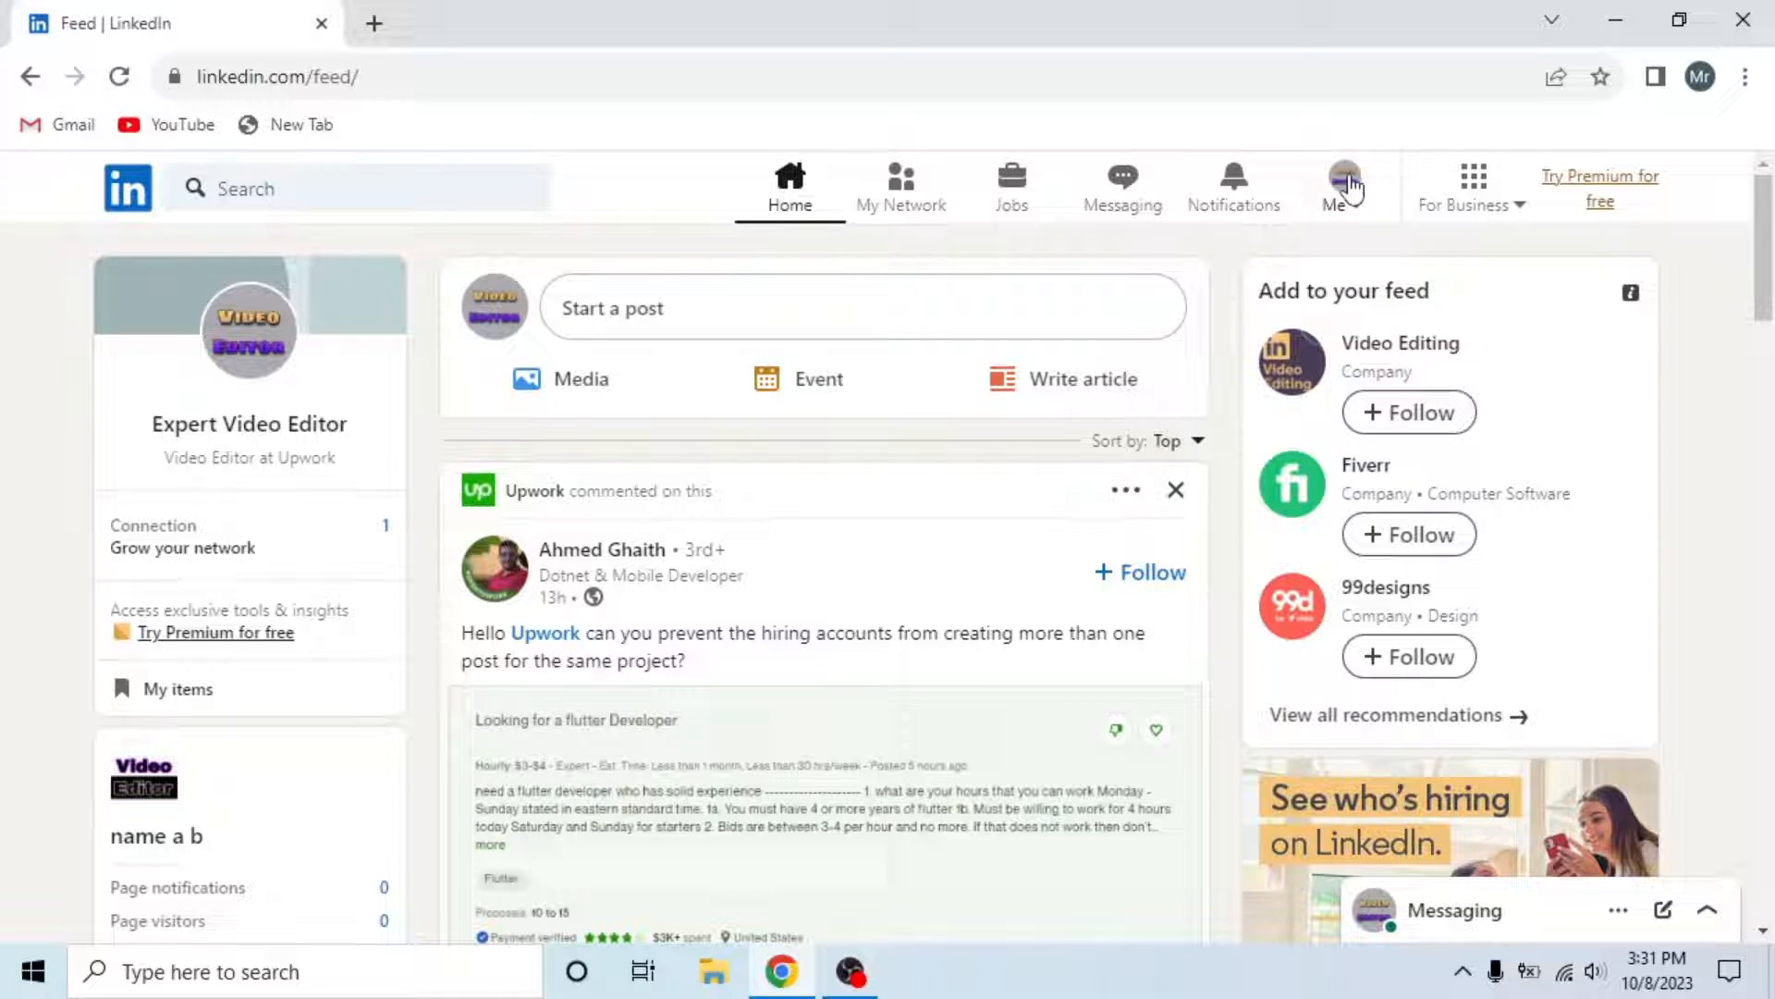
Go from the Me menu through Settings & Privacy to the Visibility section
click(1343, 183)
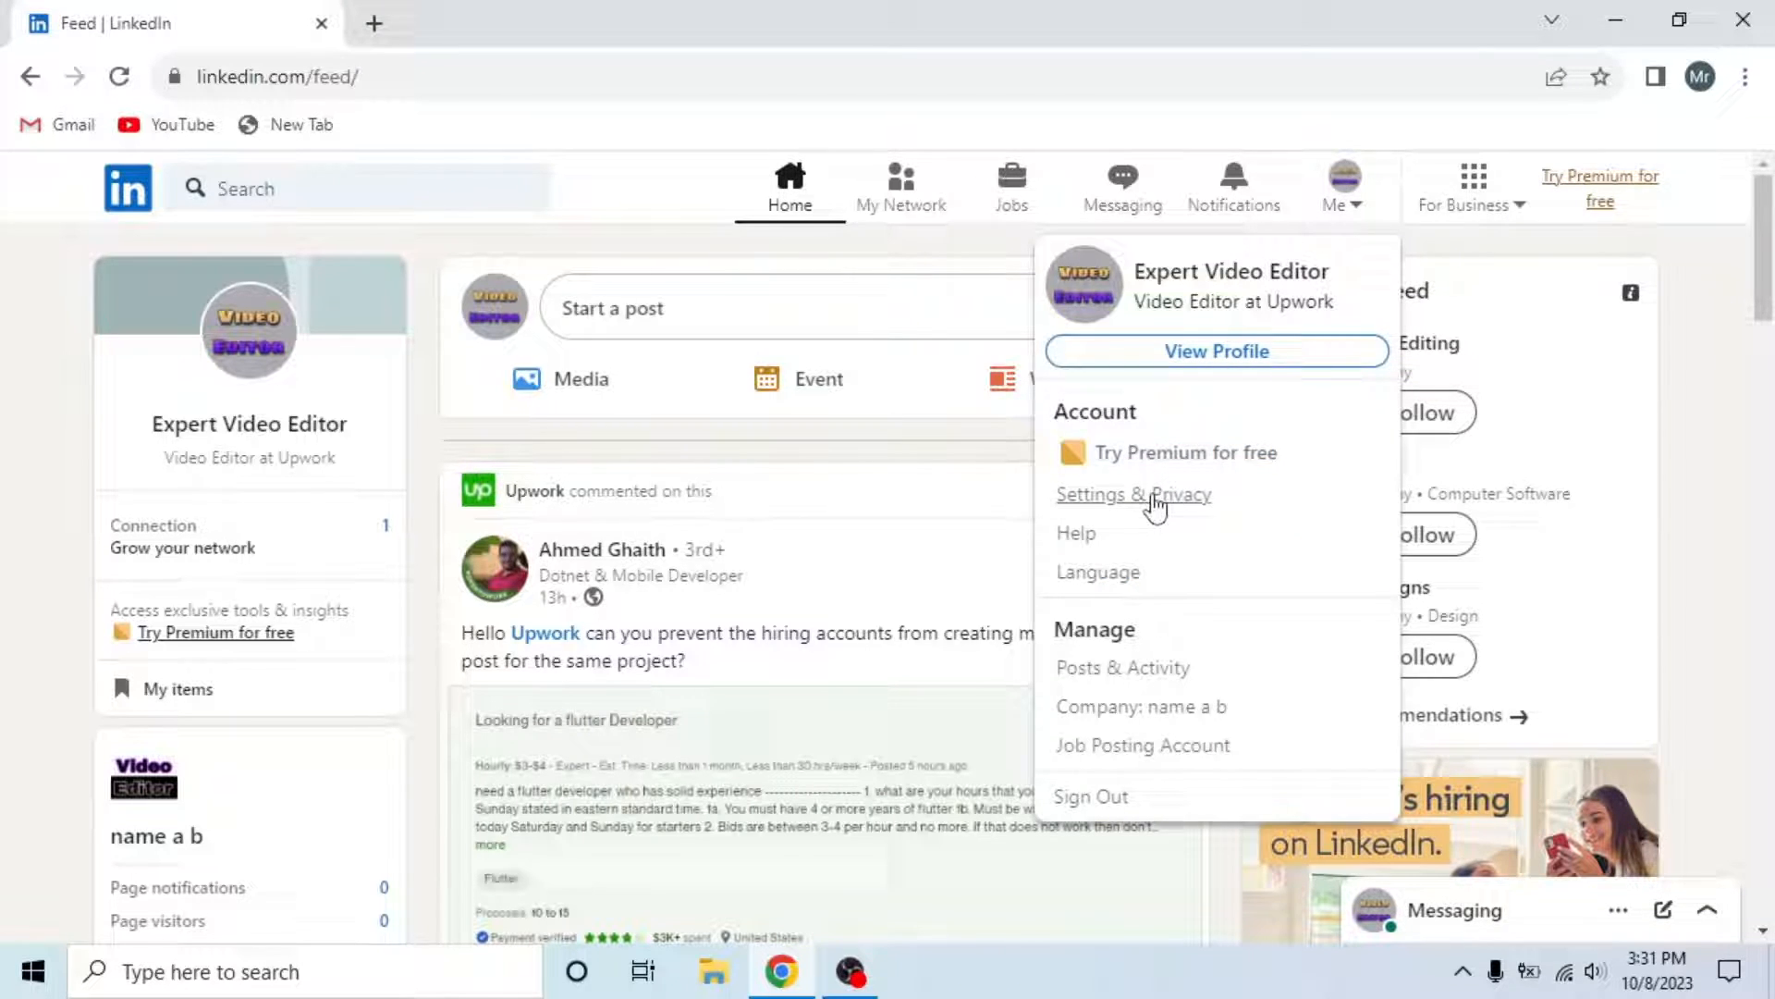
click(1131, 495)
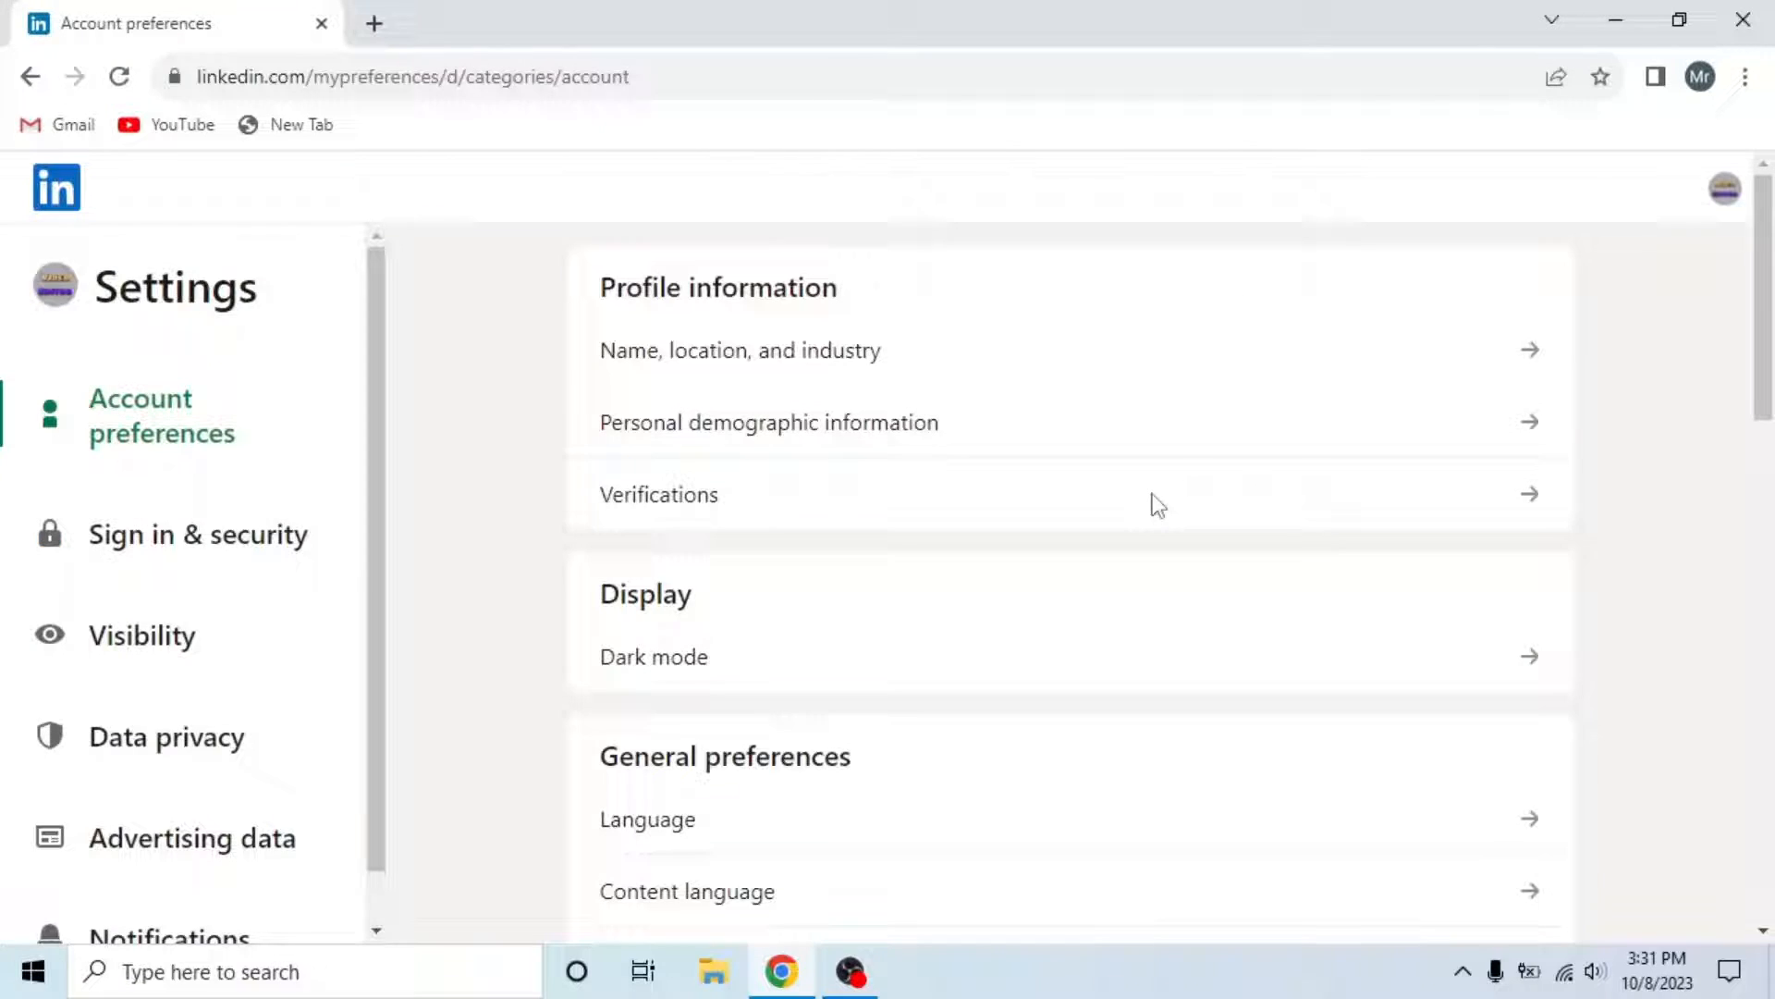
mouse_move(141, 635)
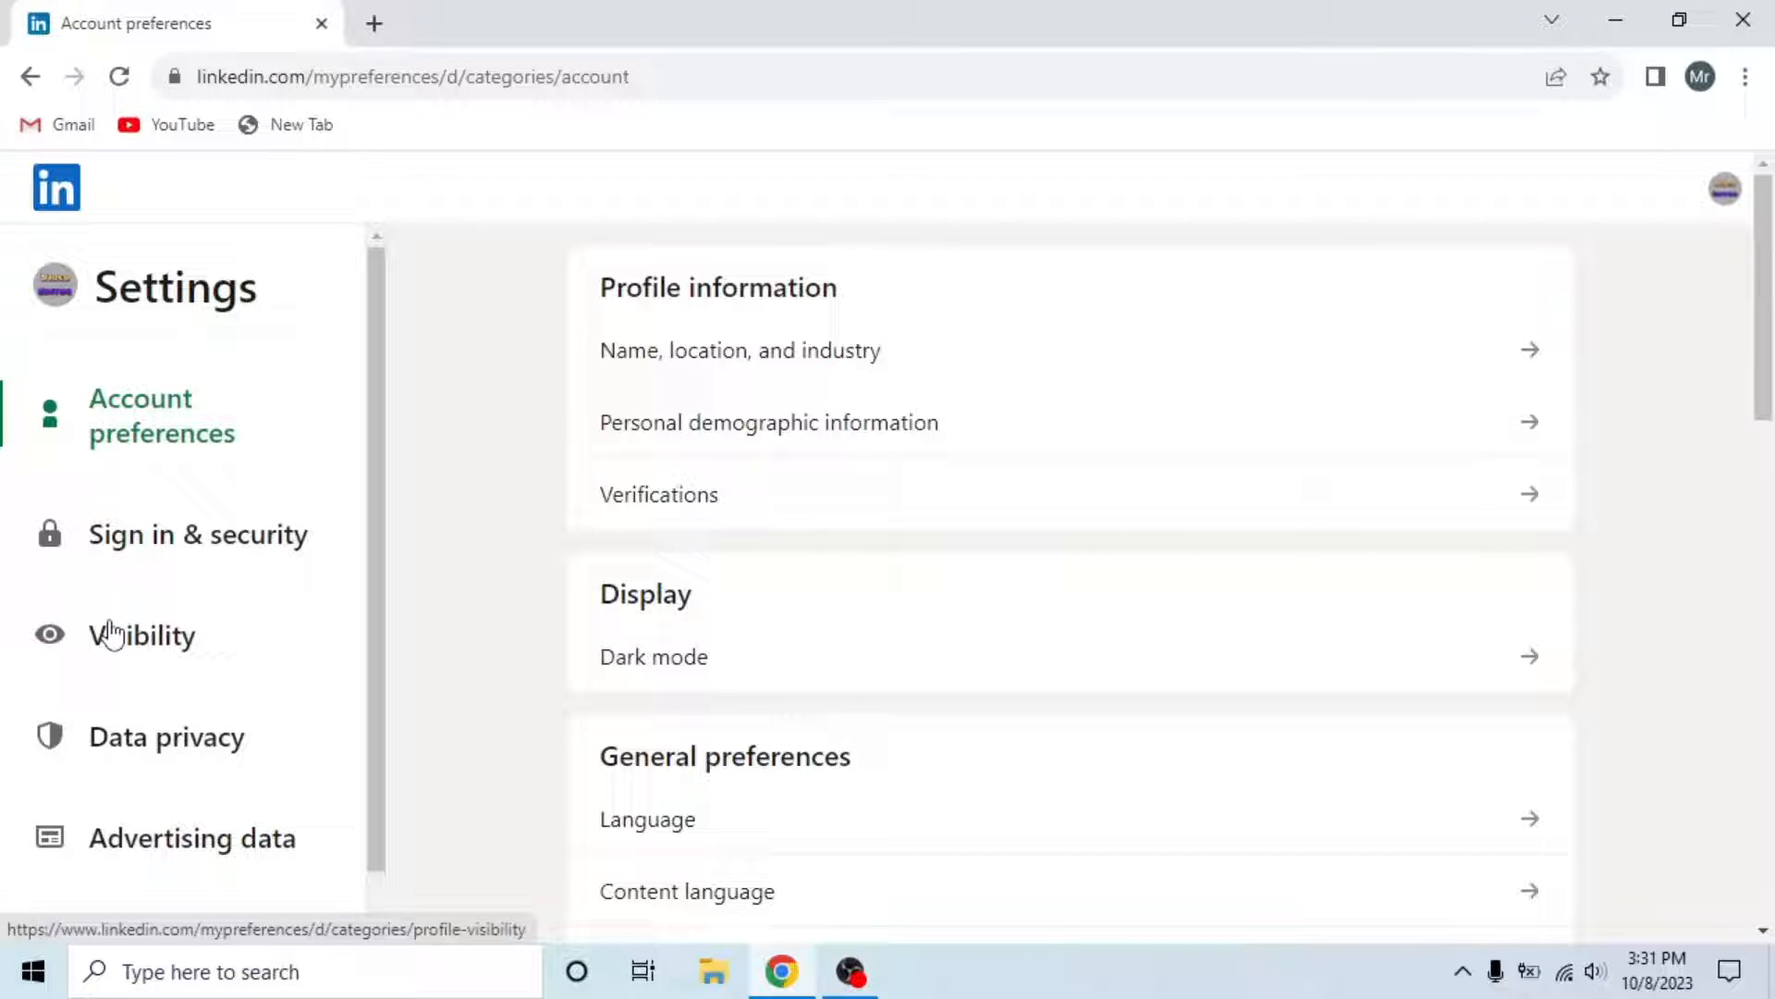
click(142, 635)
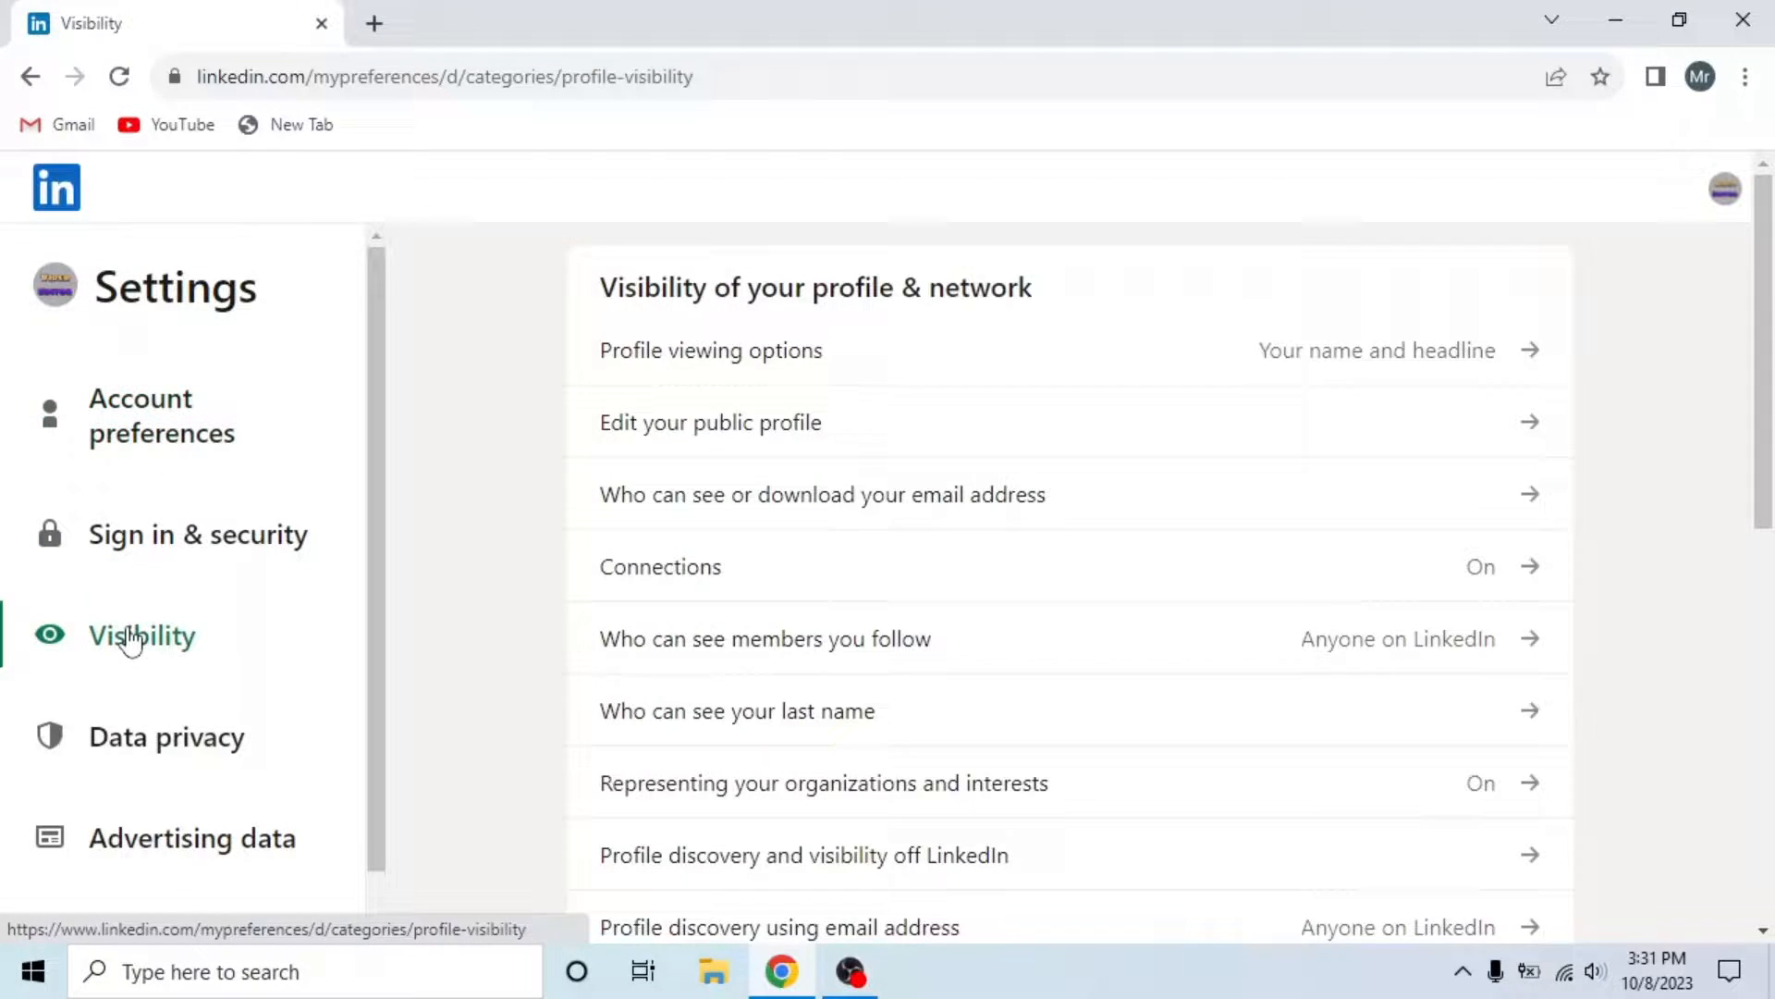
mouse_move(619, 442)
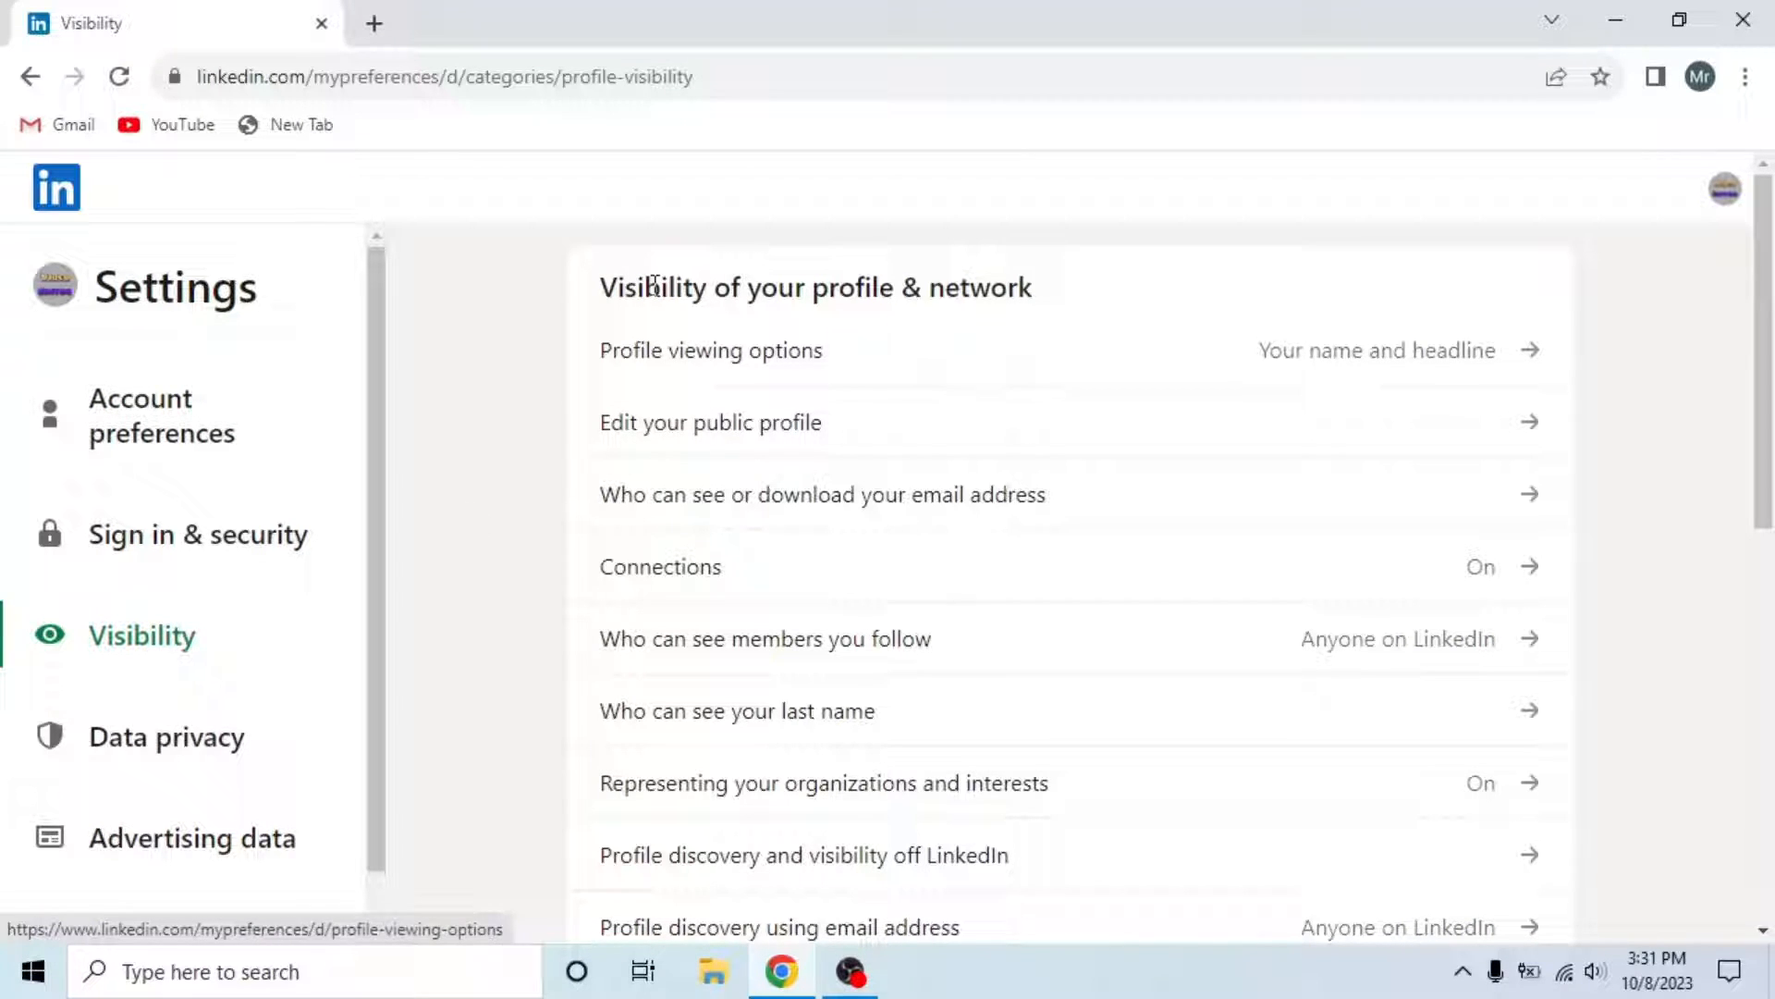
Open 'Edit your public profile' to show the public profile preview and custom URL
click(710, 423)
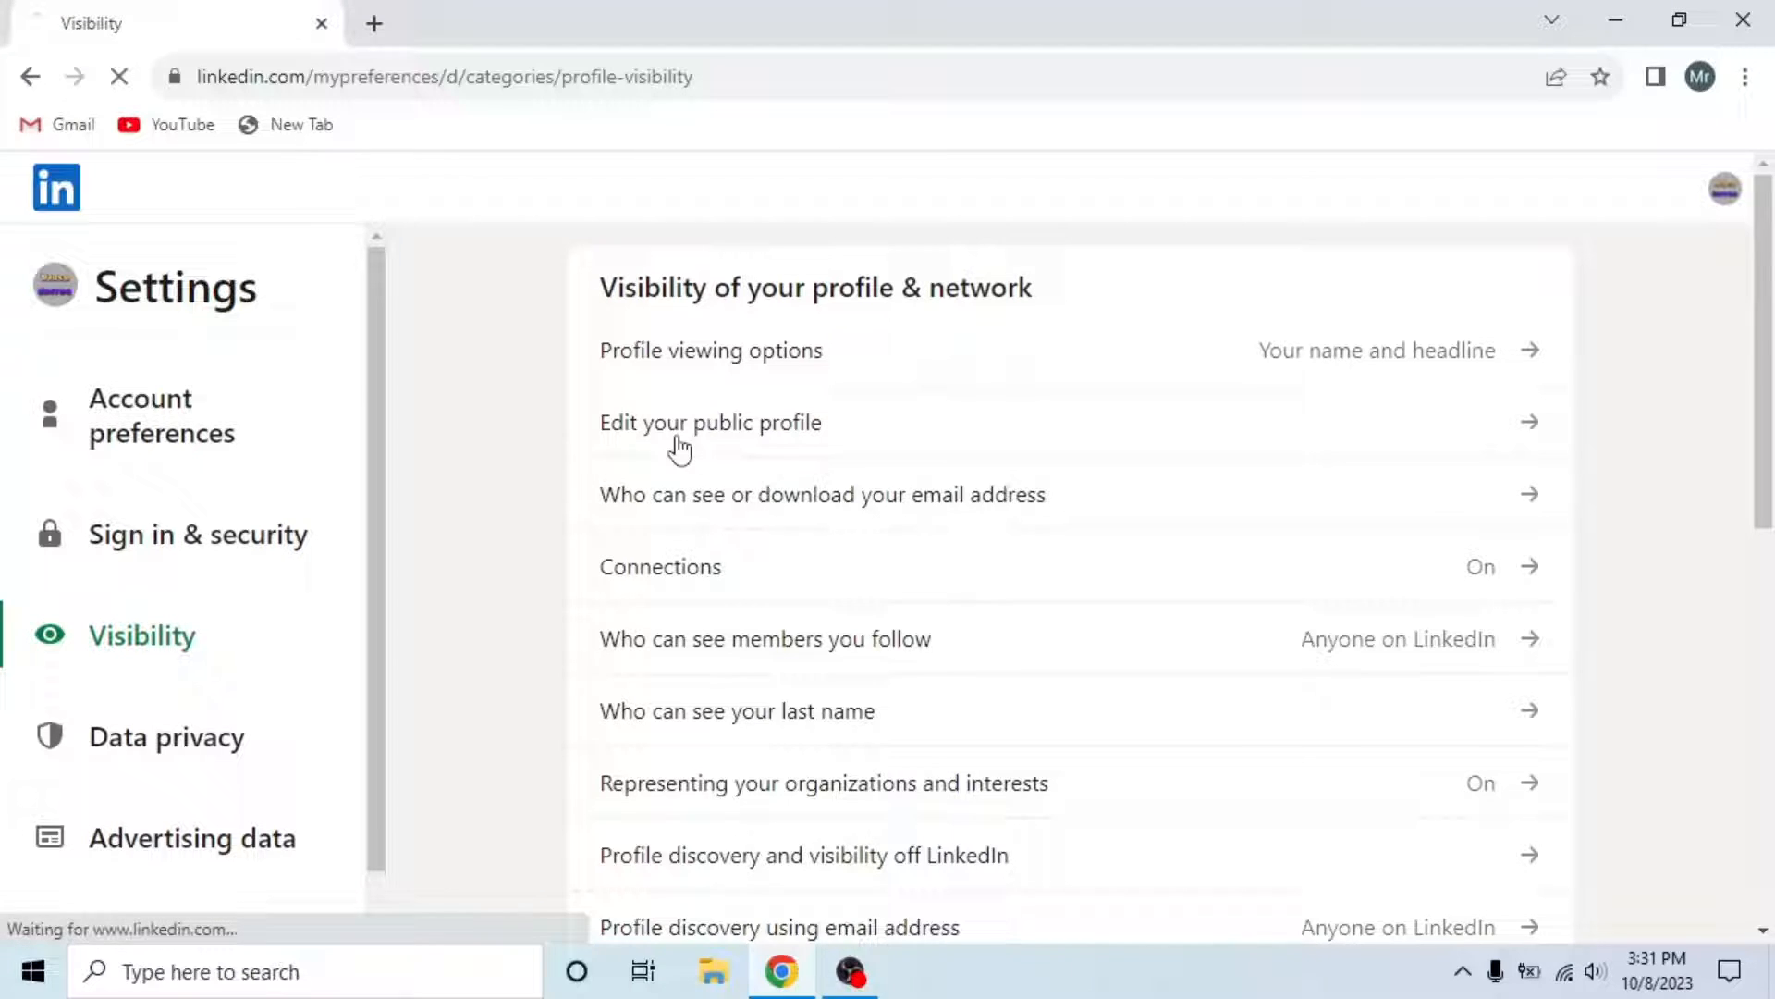
click(710, 423)
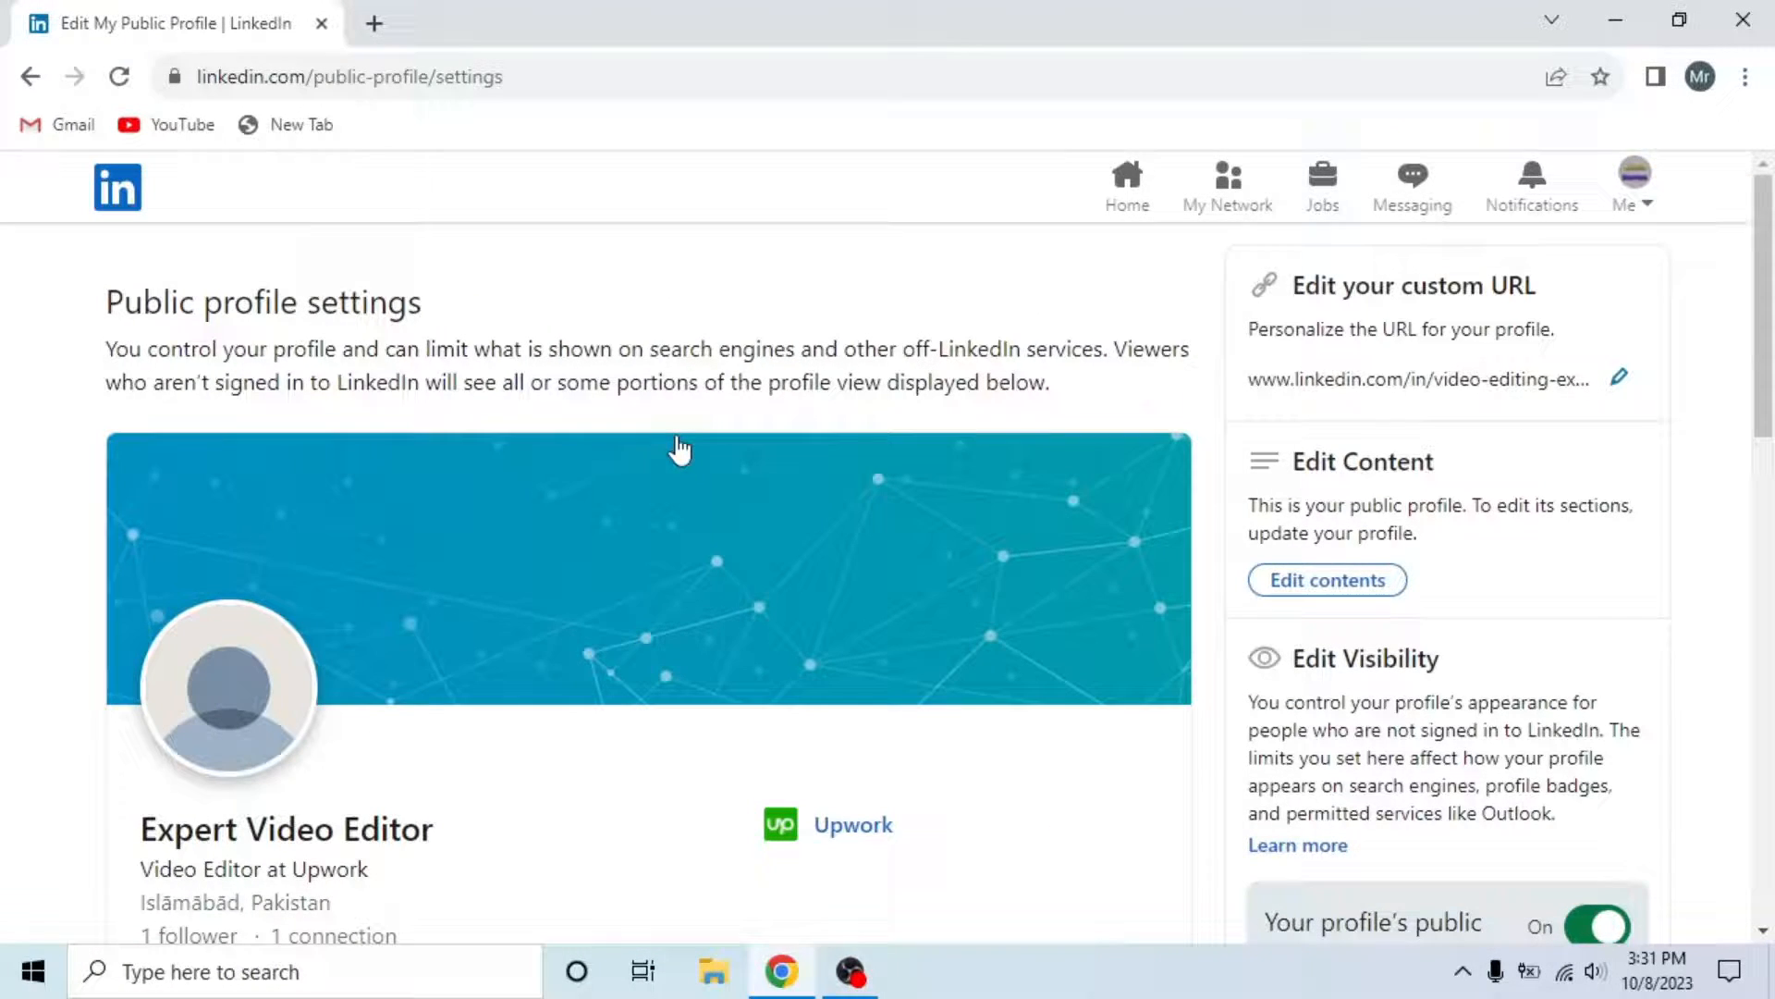
click(1625, 181)
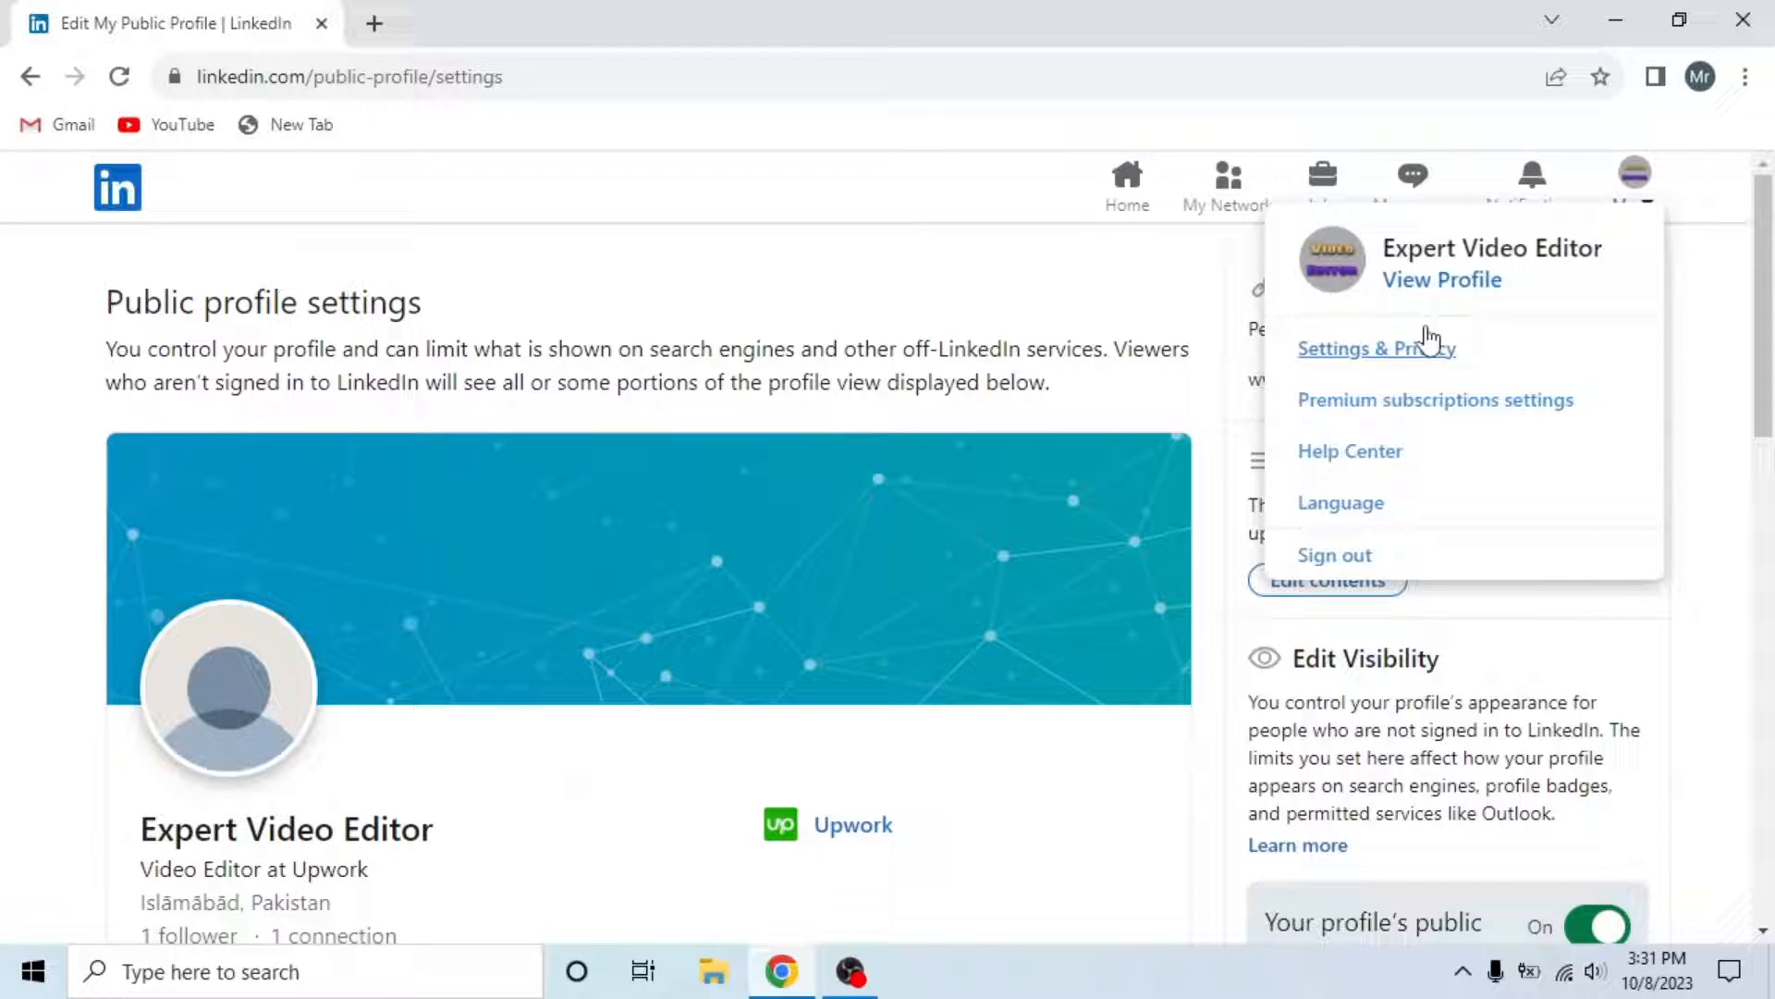
Load the public profile in an Incognito window and scroll through activity and experience
click(1442, 279)
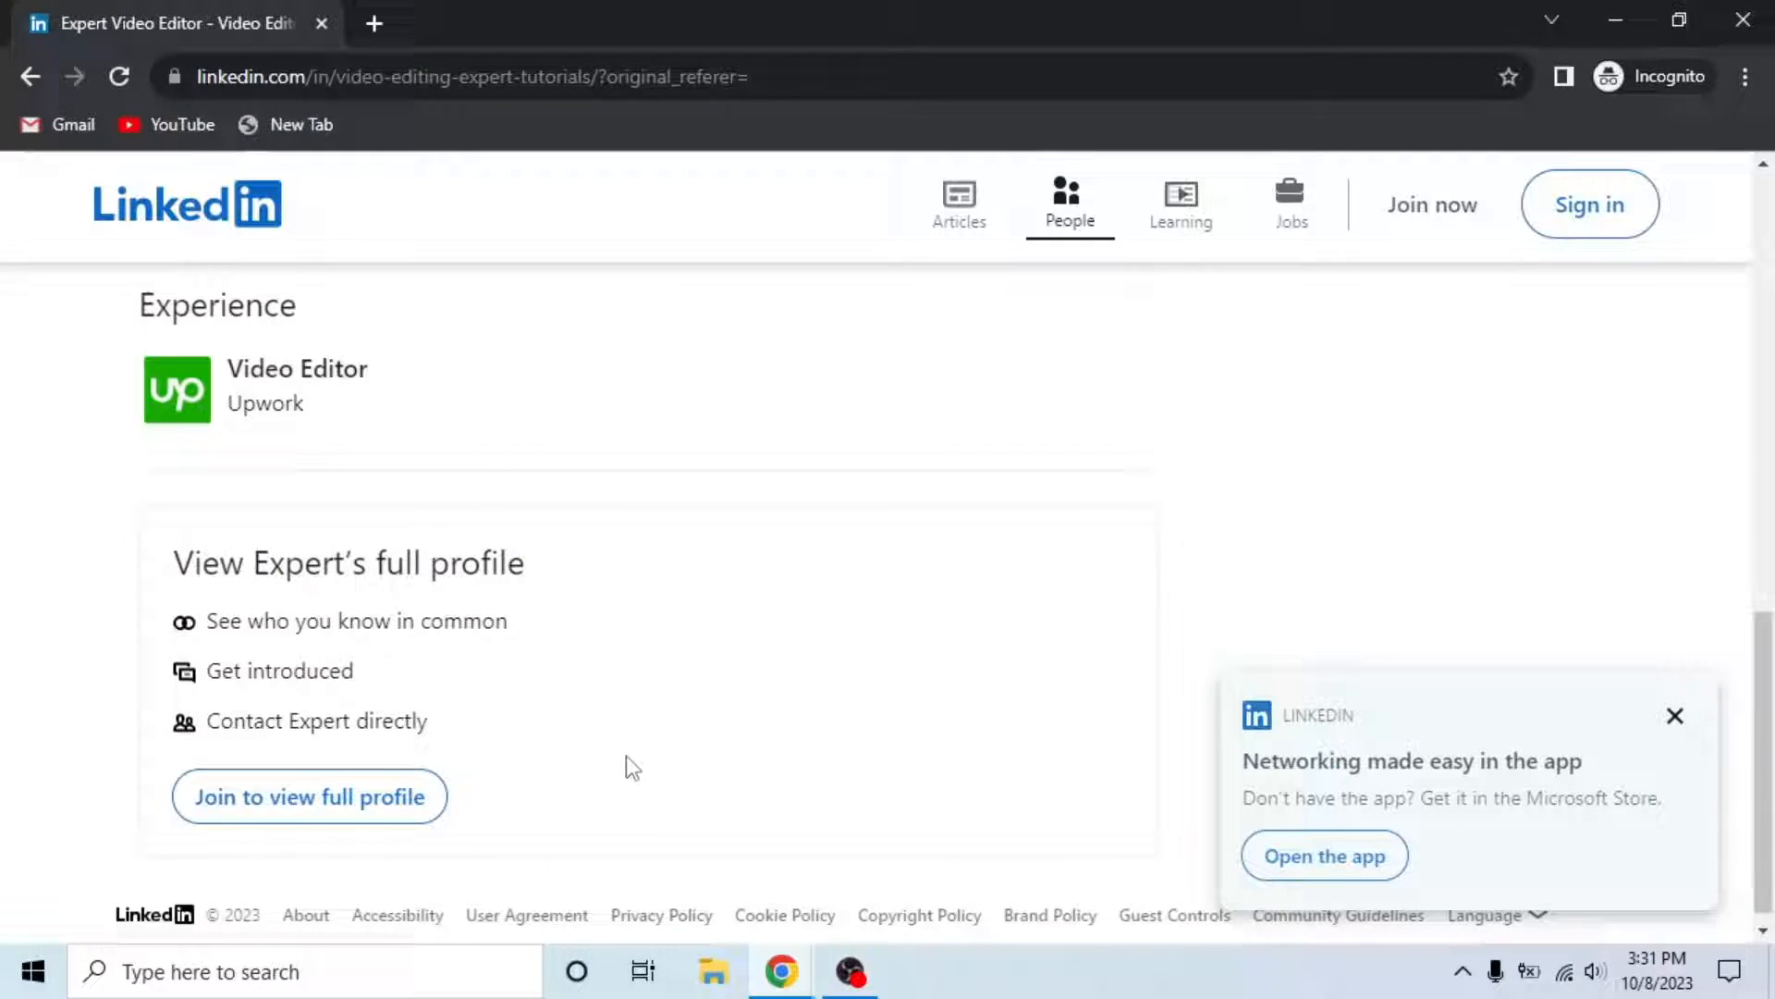
scroll(down, 3)
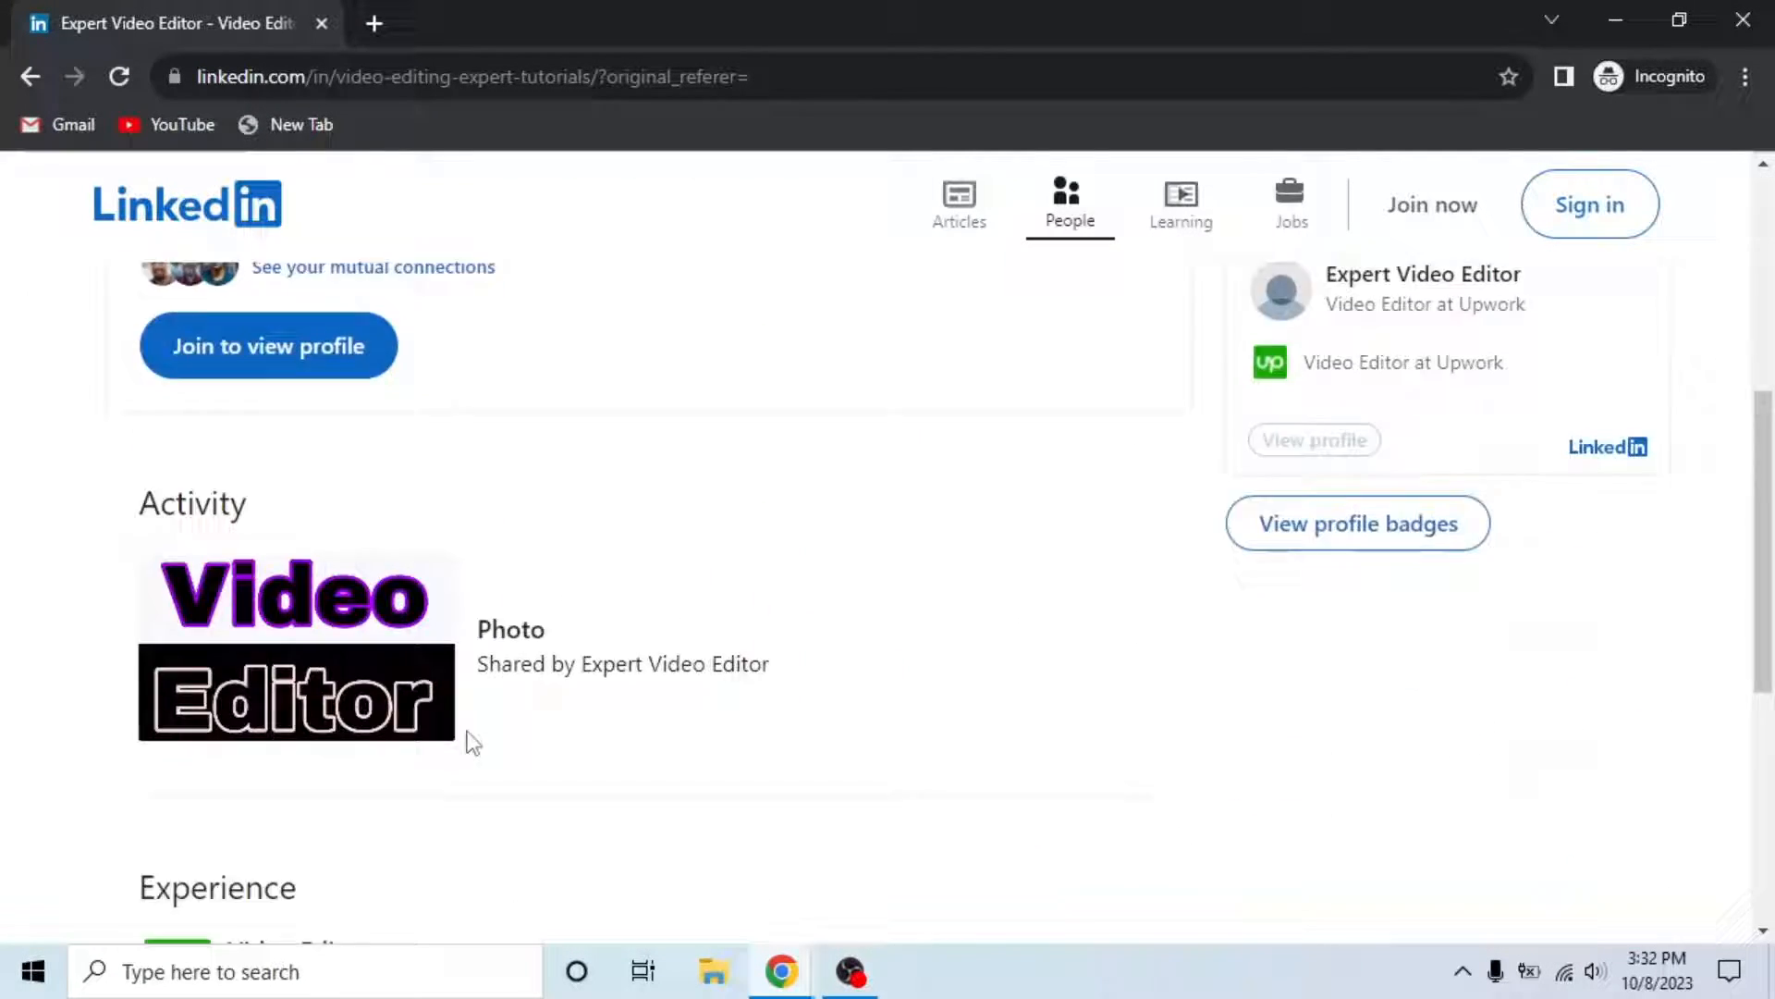